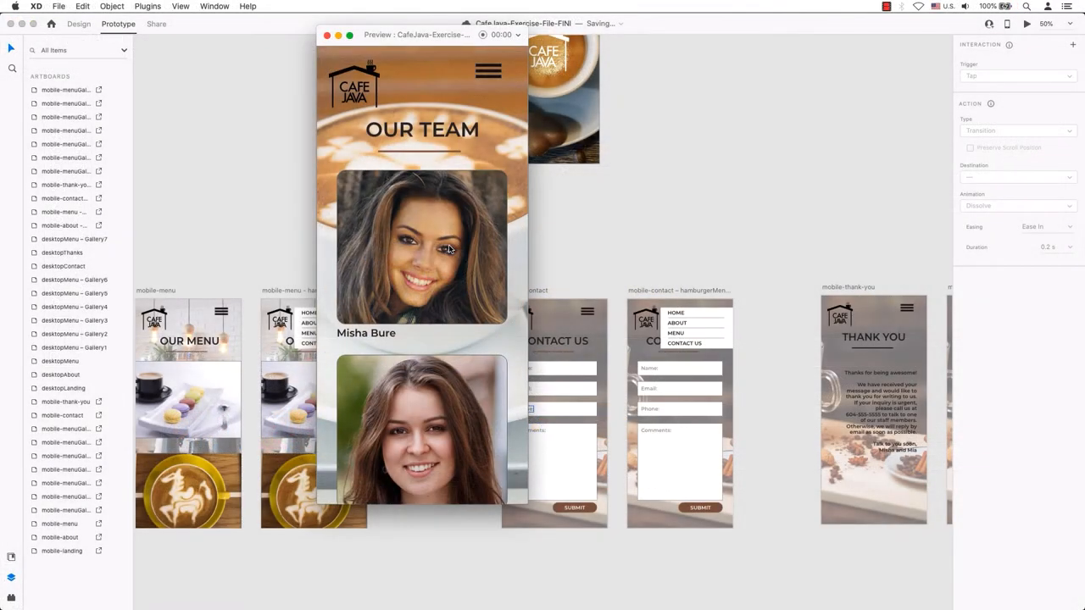
- Close the Cafe Java preview and document to reach the XD Home screen
left_click(487, 71)
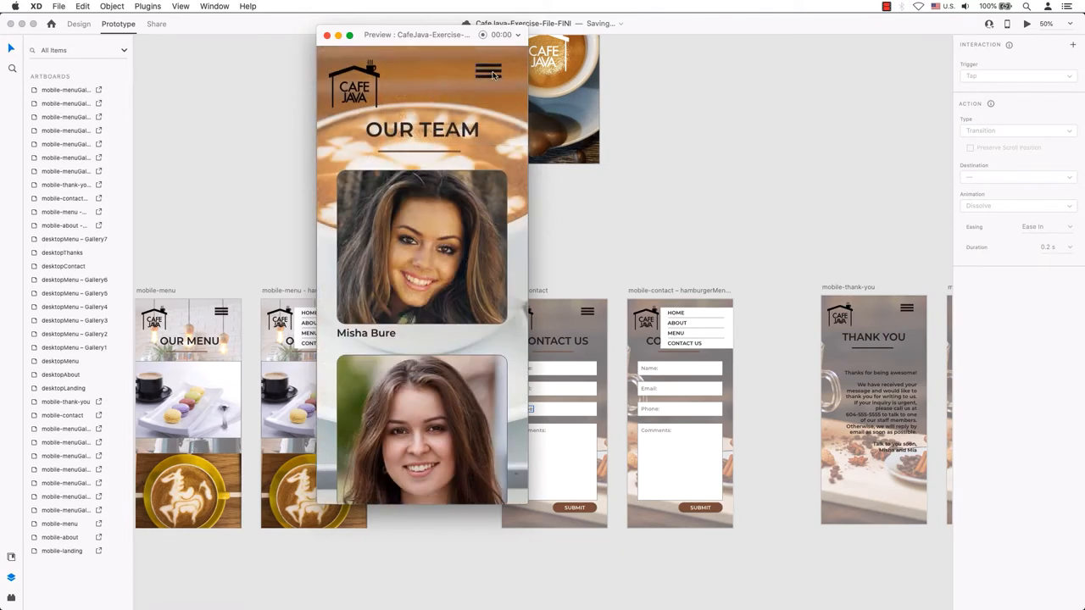
left_click(488, 71)
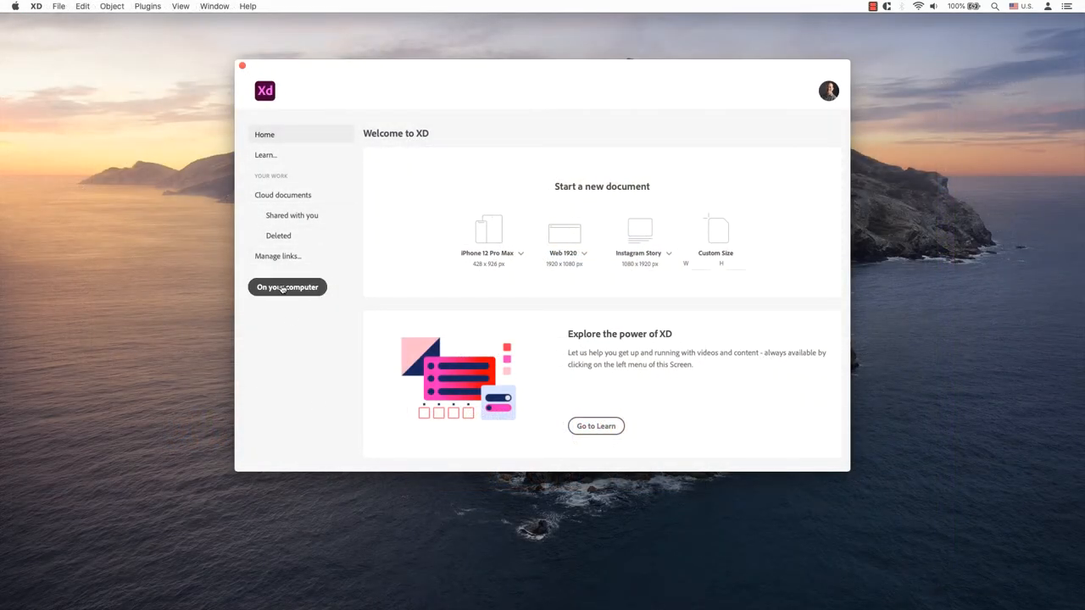
- Browse to the Sample folder on the computer and open Cafe Joie-July.psd
left_click(287, 286)
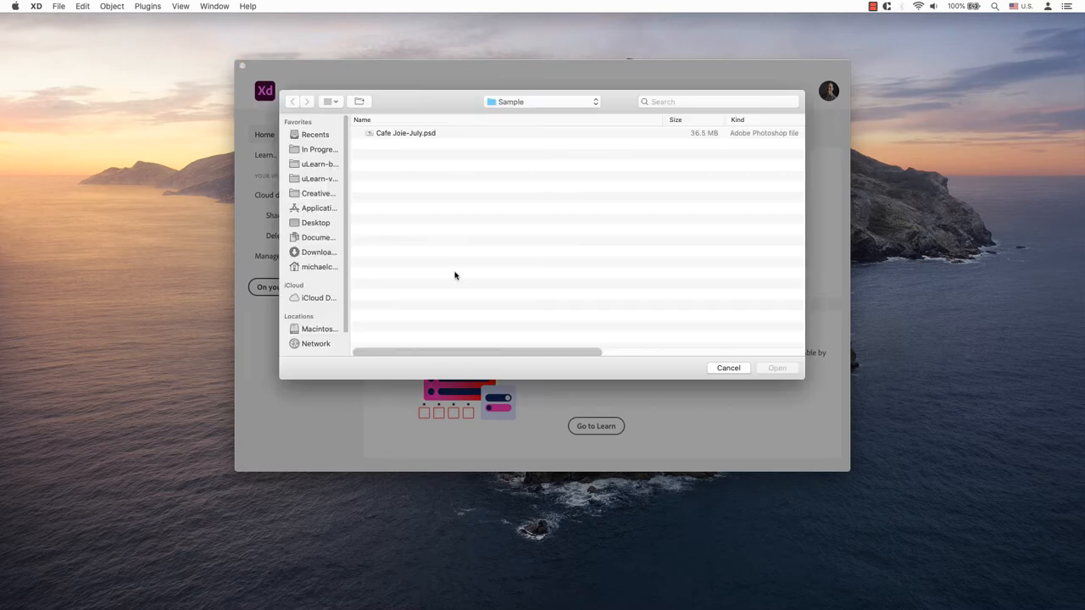
left_click(405, 133)
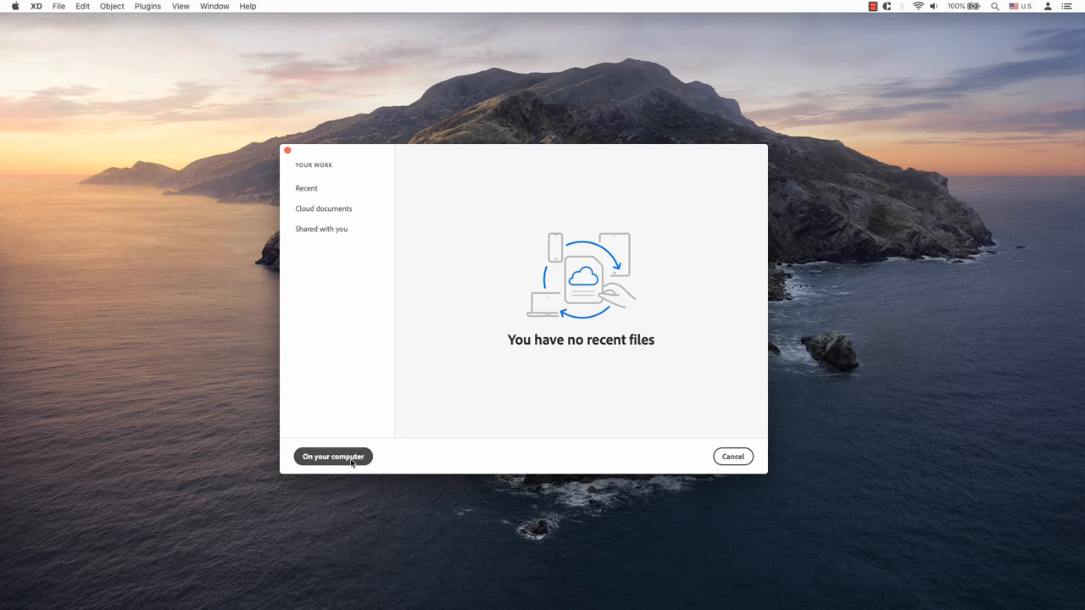
left_click(333, 456)
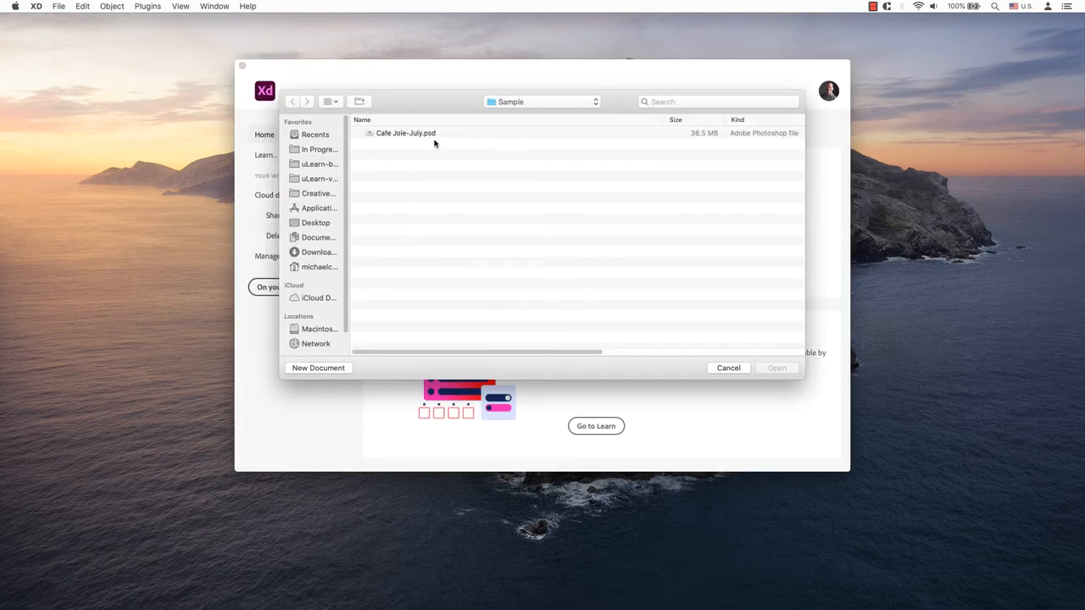
left_click(777, 368)
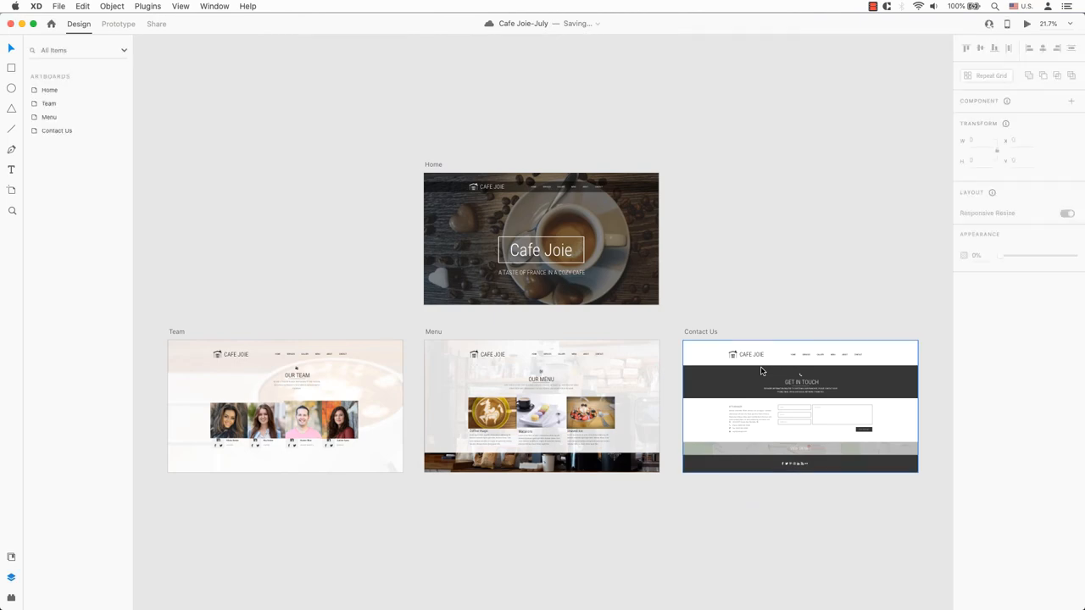
- Focus the Home artboard and expand its Menu layer group
left_click(49, 89)
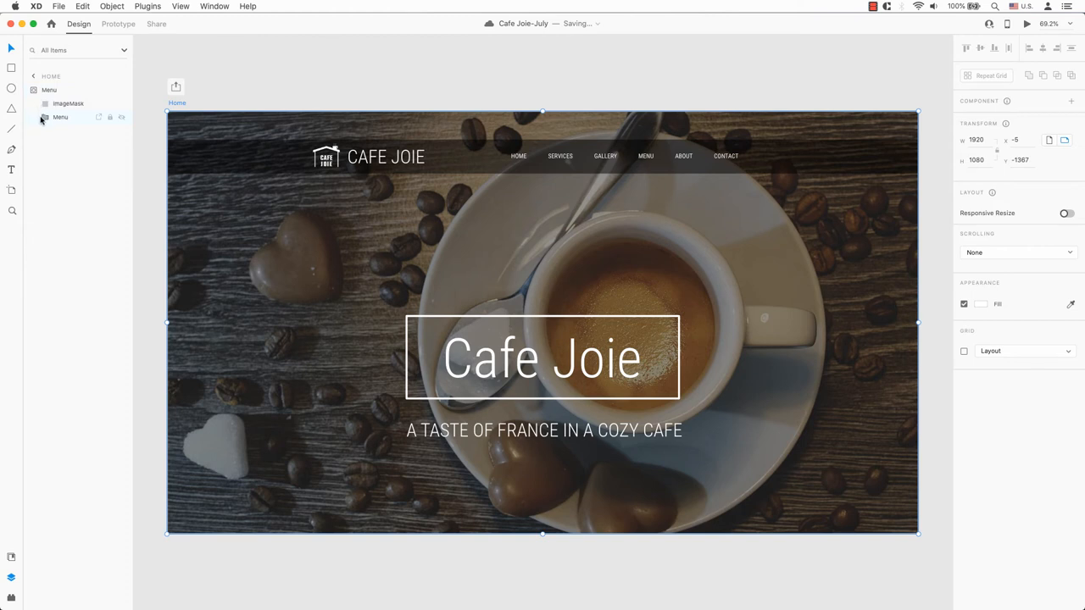
left_click(56, 117)
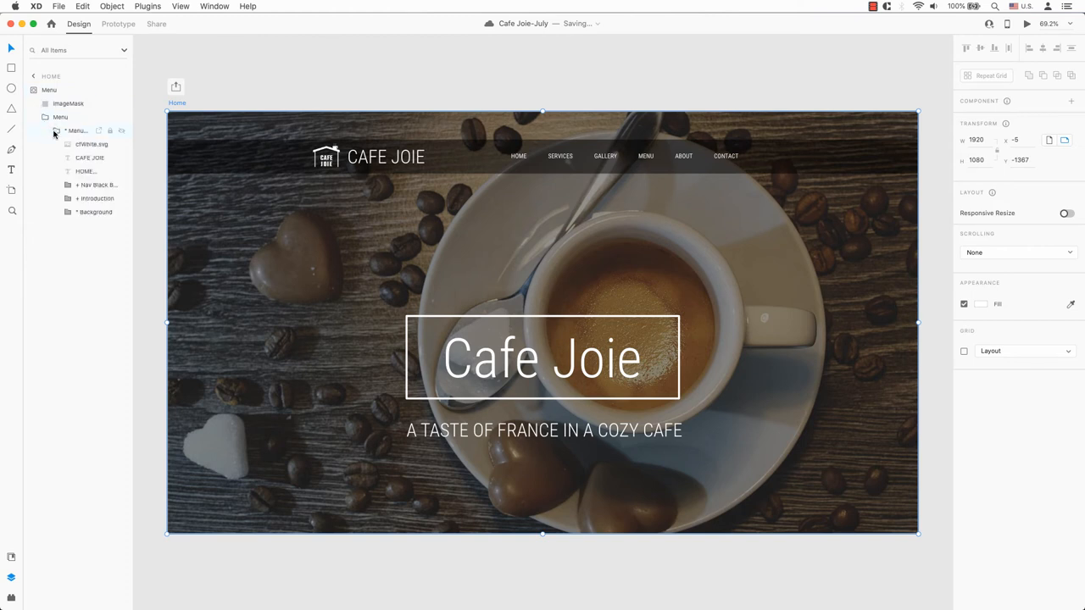